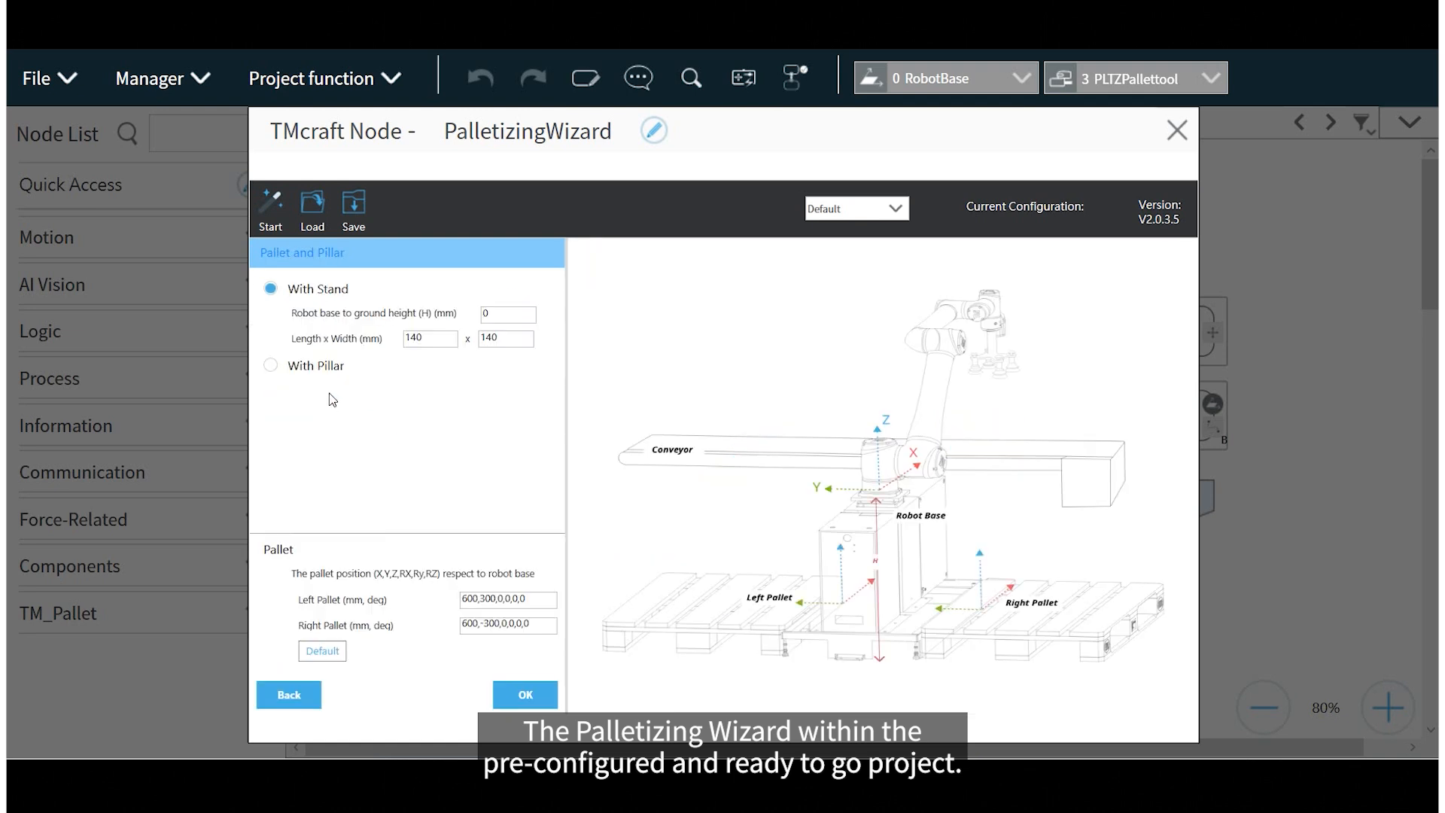
Enter 1000 mm as the robot base-to-ground height and accept the pallet and box settings.
click(507, 313)
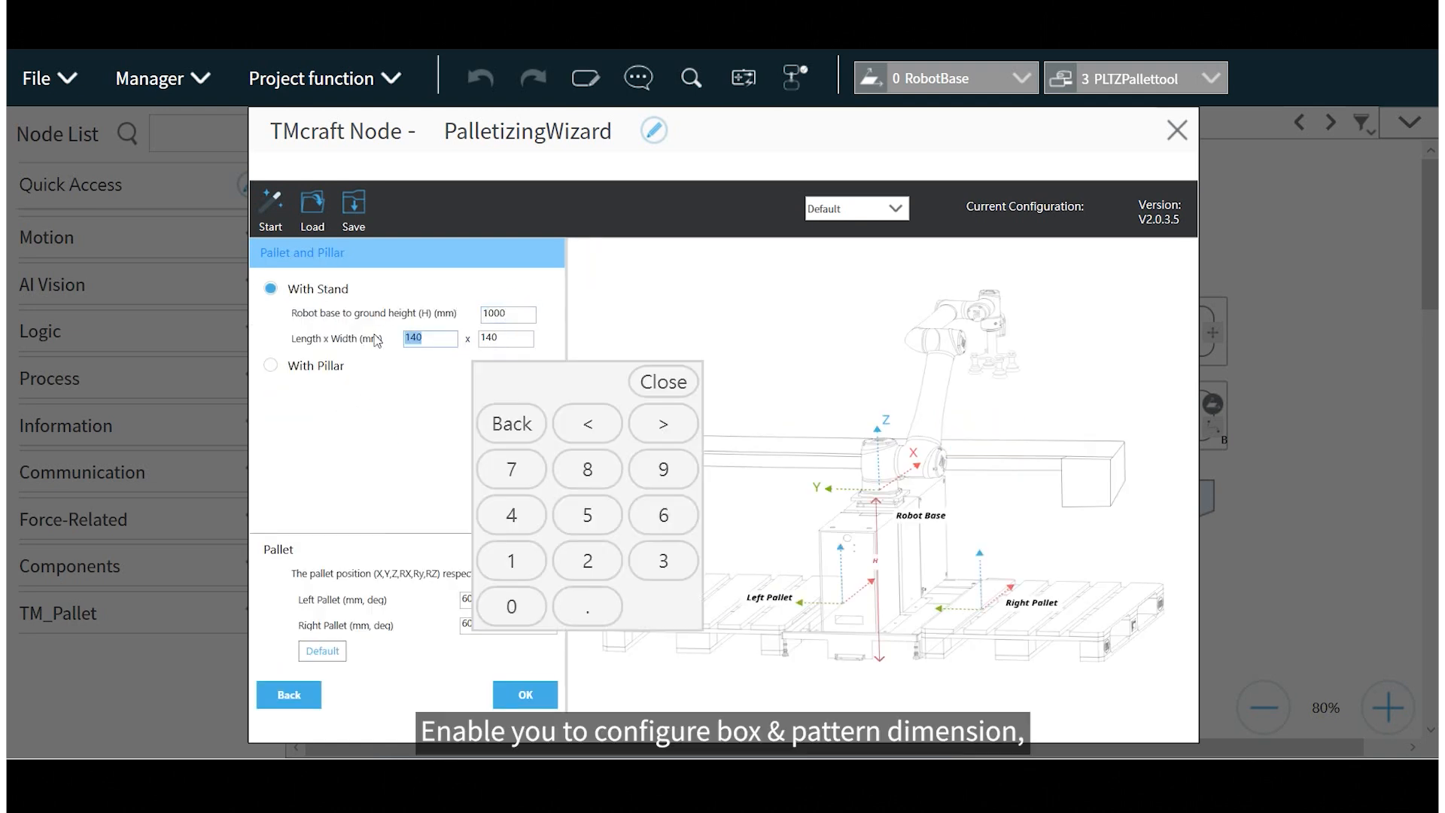
click(524, 694)
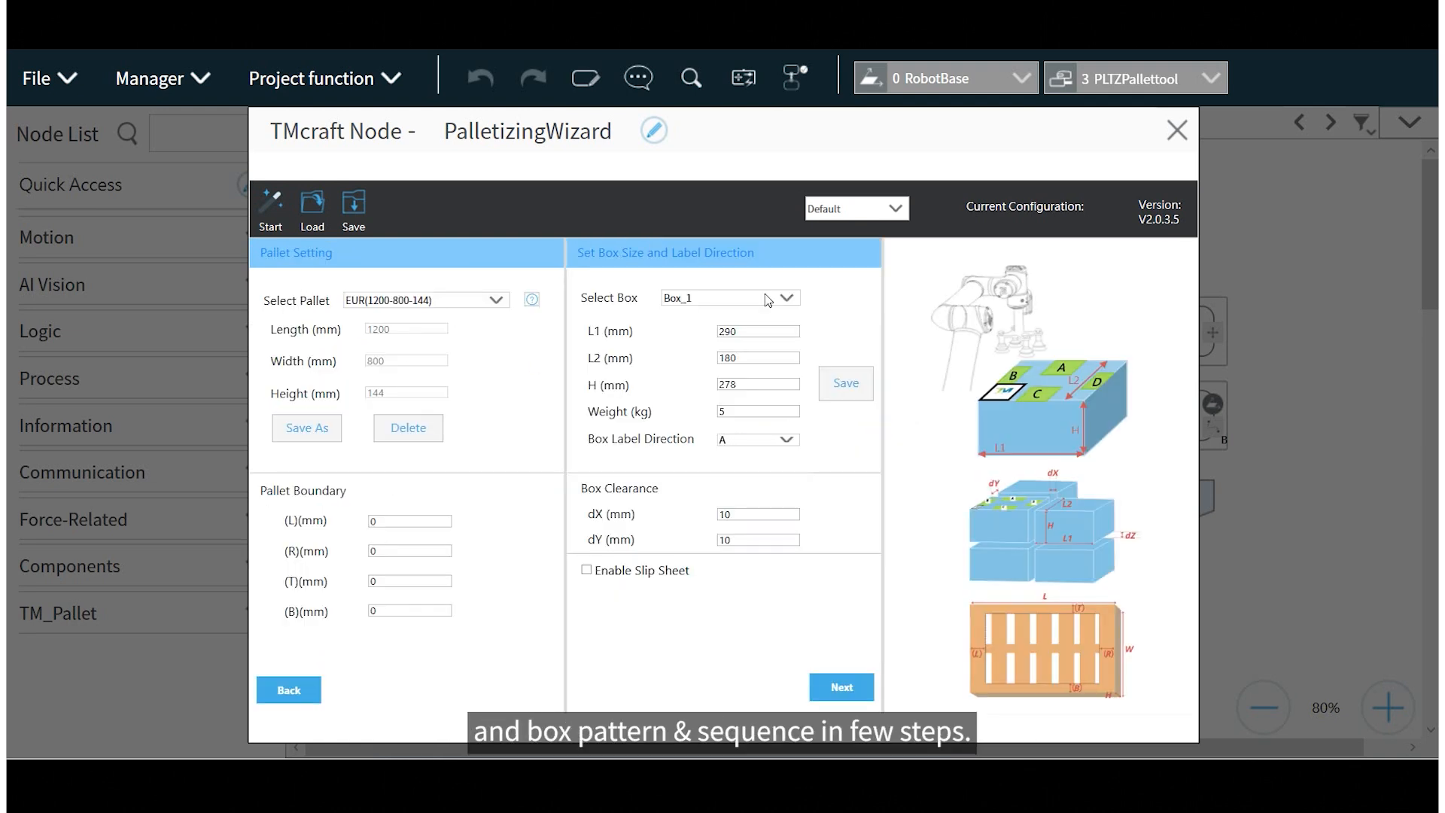
click(840, 686)
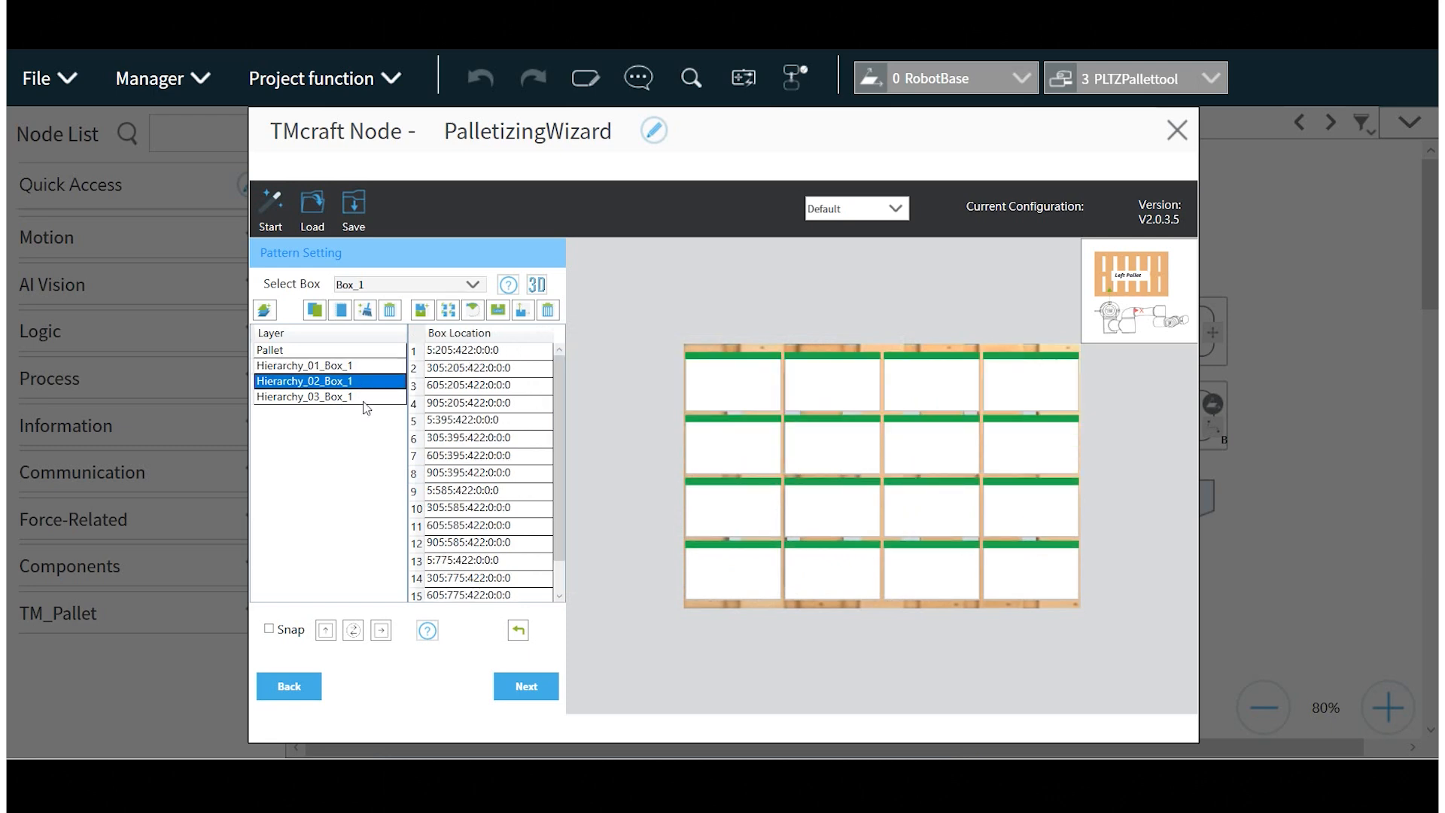
Accept the pattern layout, stacking sequence and left-pallet motion settings with their defaults.
click(525, 686)
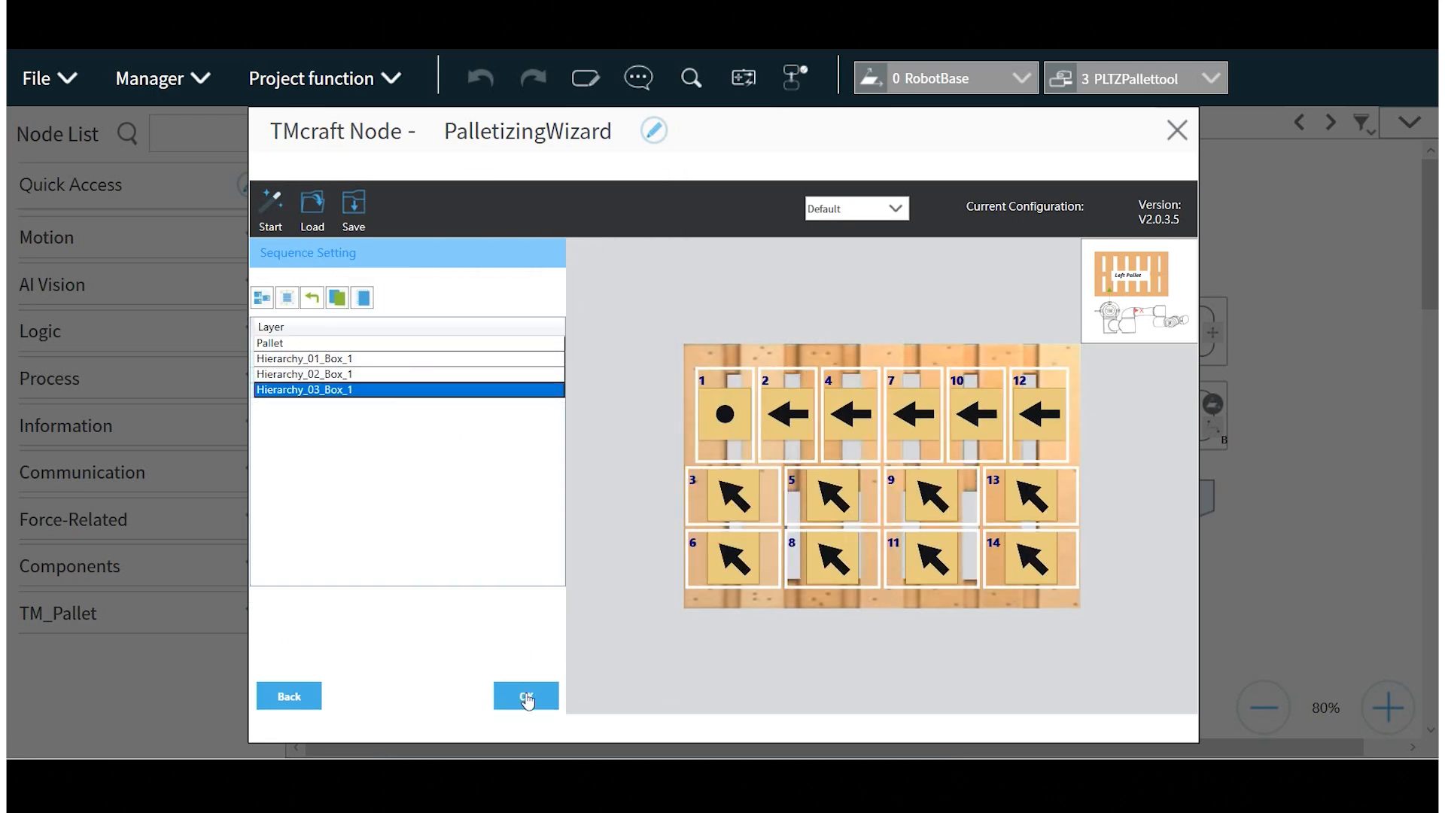
click(524, 683)
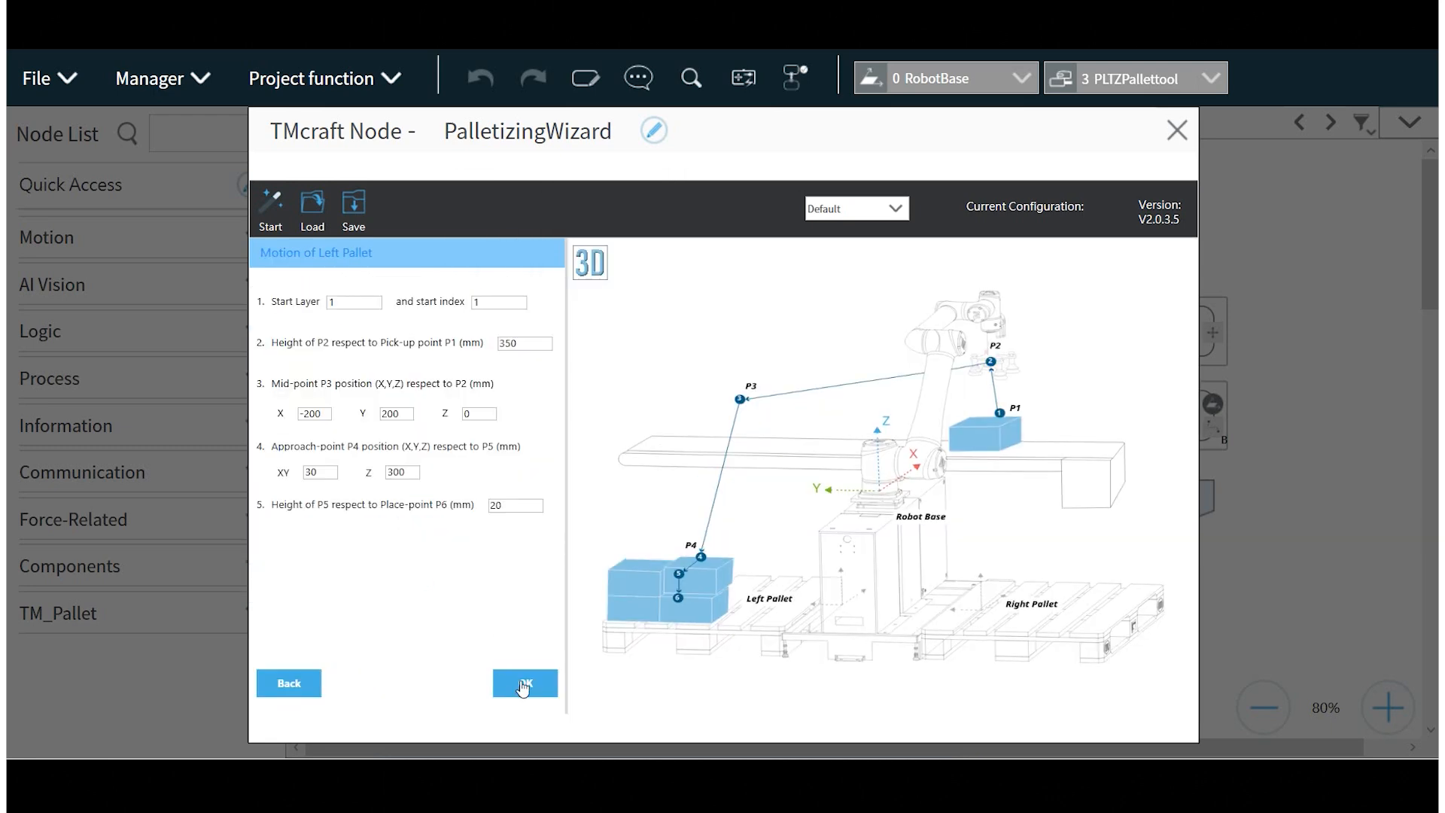
click(524, 683)
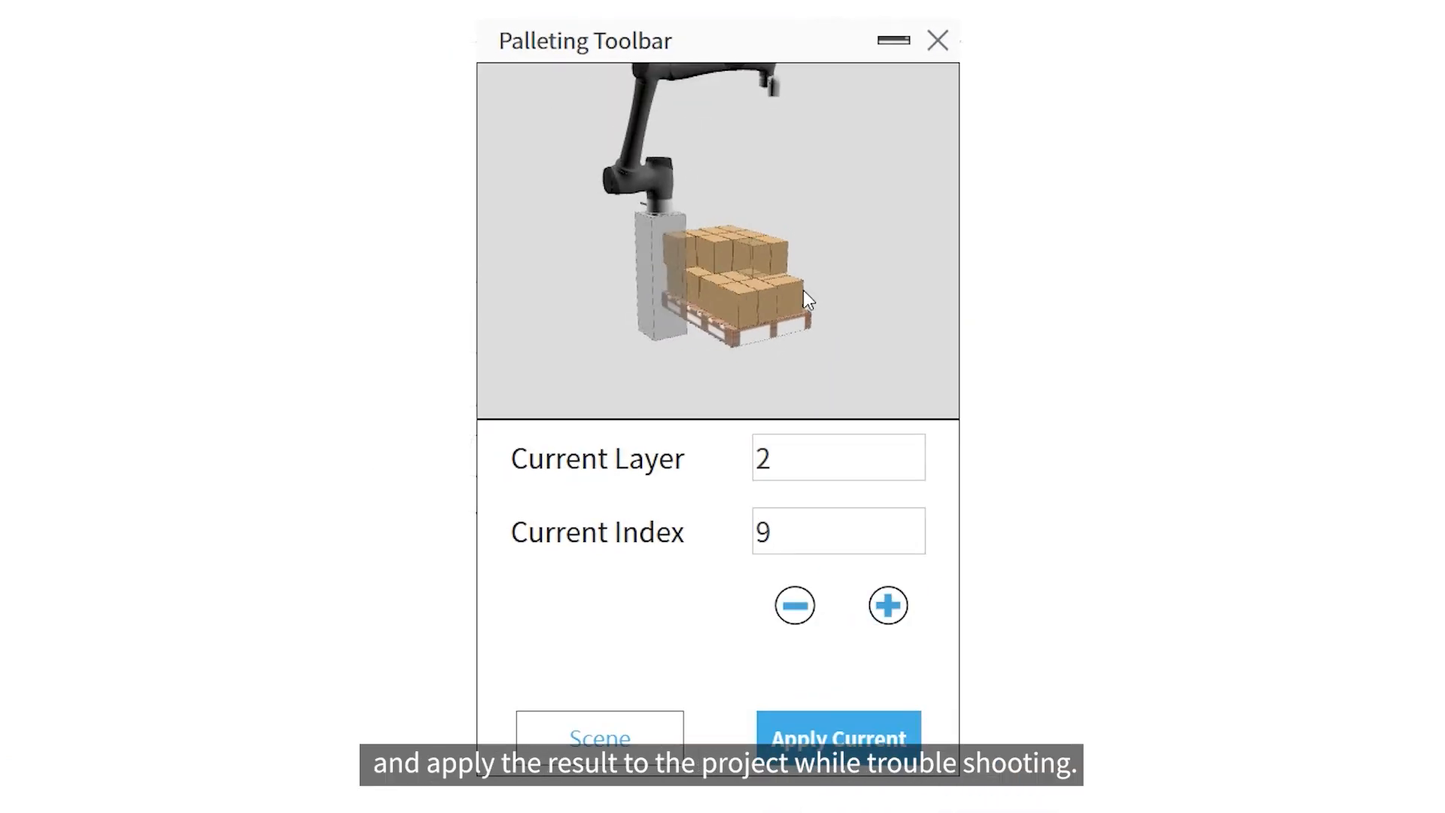
Advance the Palleting Toolbar preview box by box to Current Index 13 on layer 3.
click(887, 605)
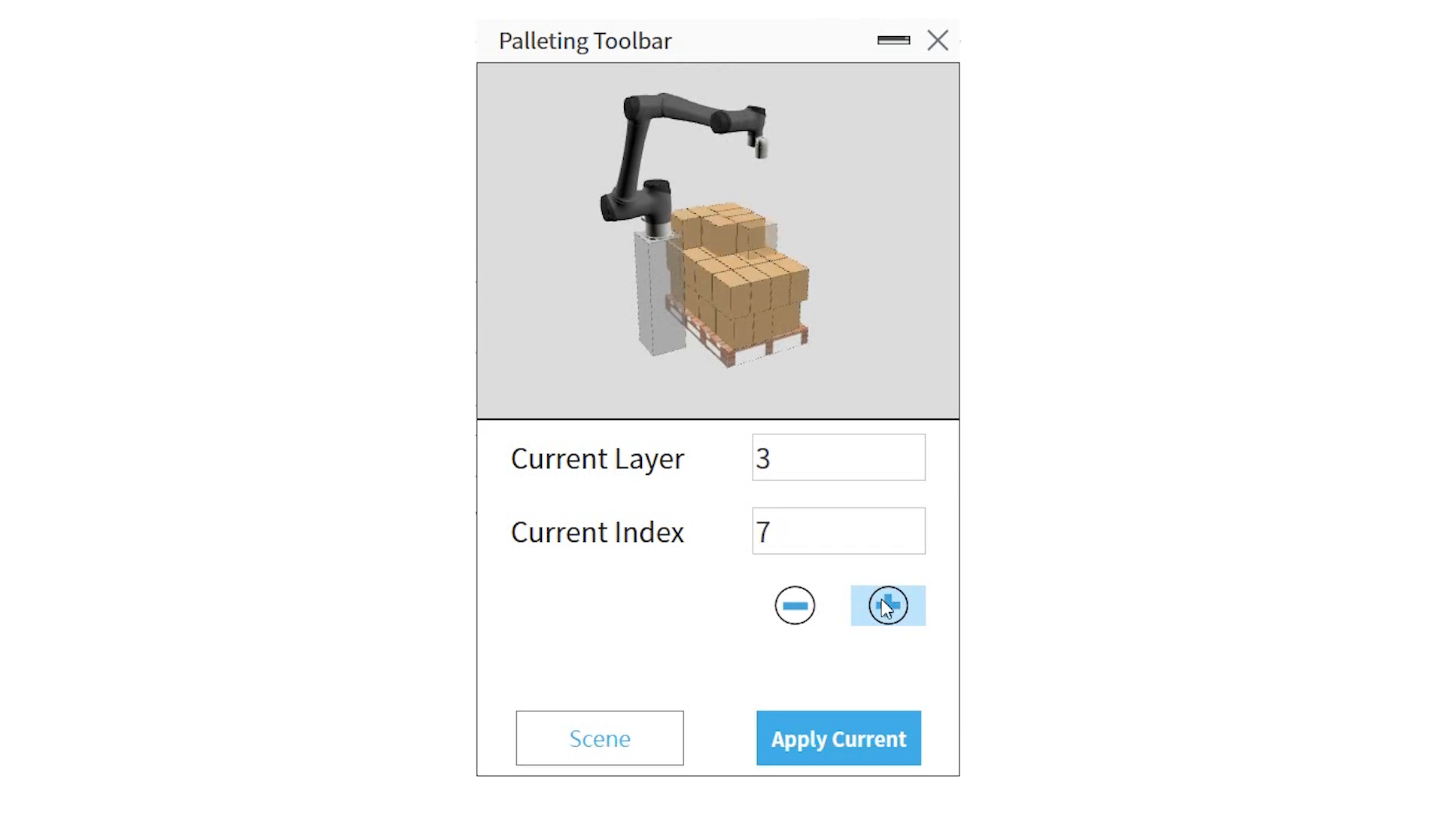
click(887, 605)
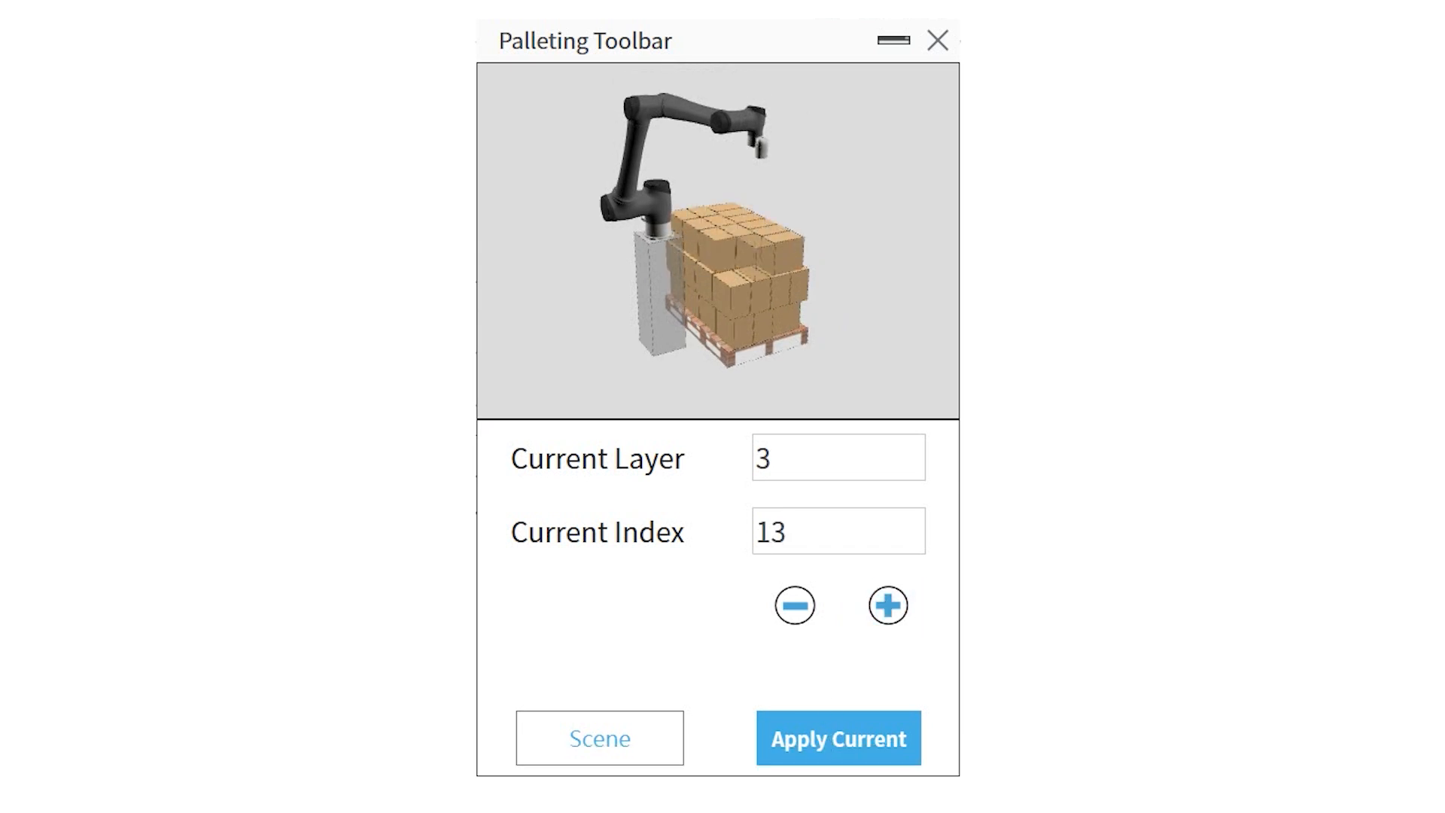